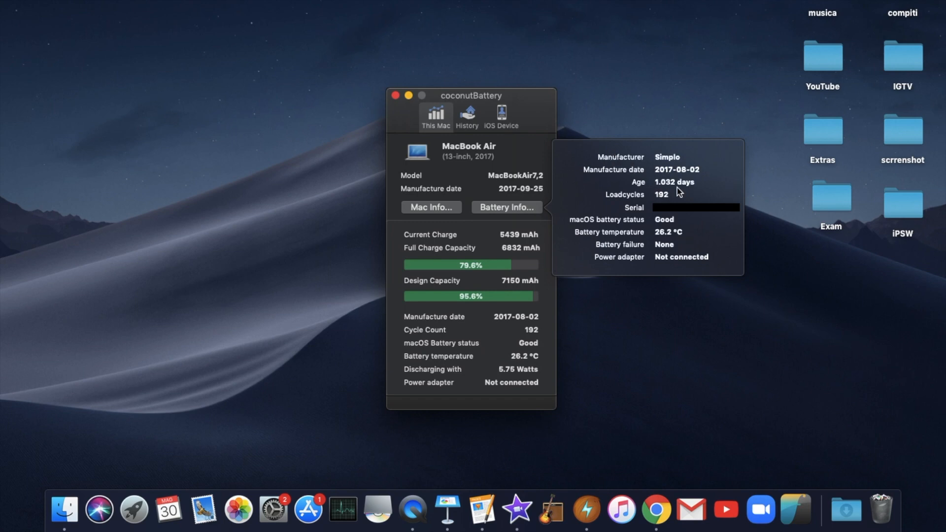
mouse_move(494, 215)
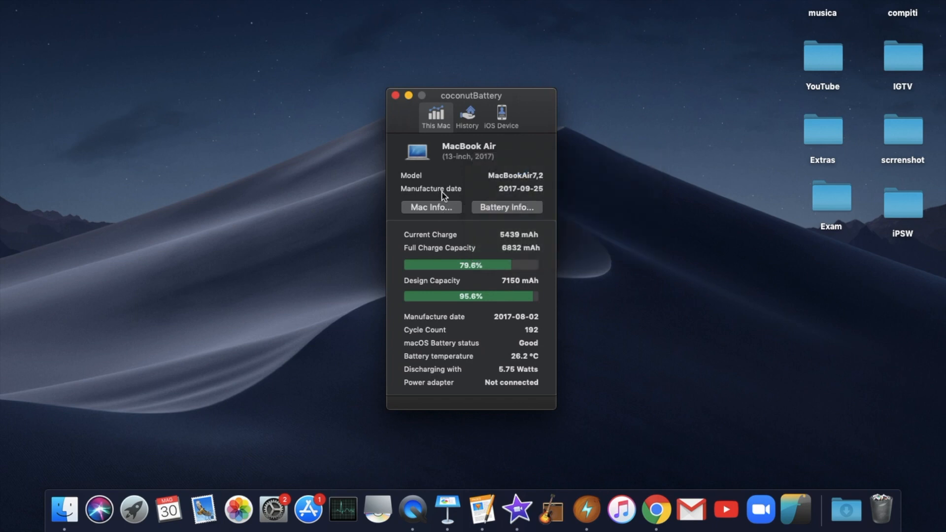
mouse_move(656, 509)
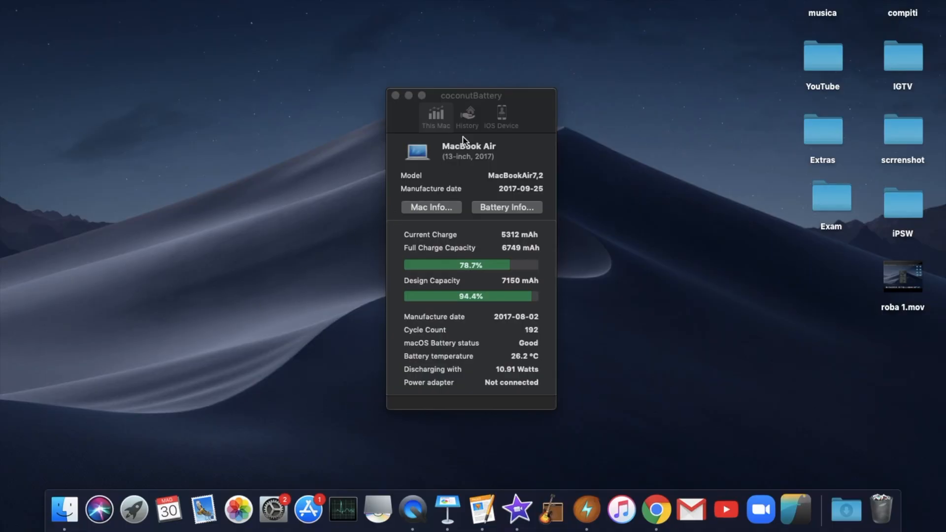
- Switch to the connected iPhone 8's battery stats in the iOS Device view
click(501, 114)
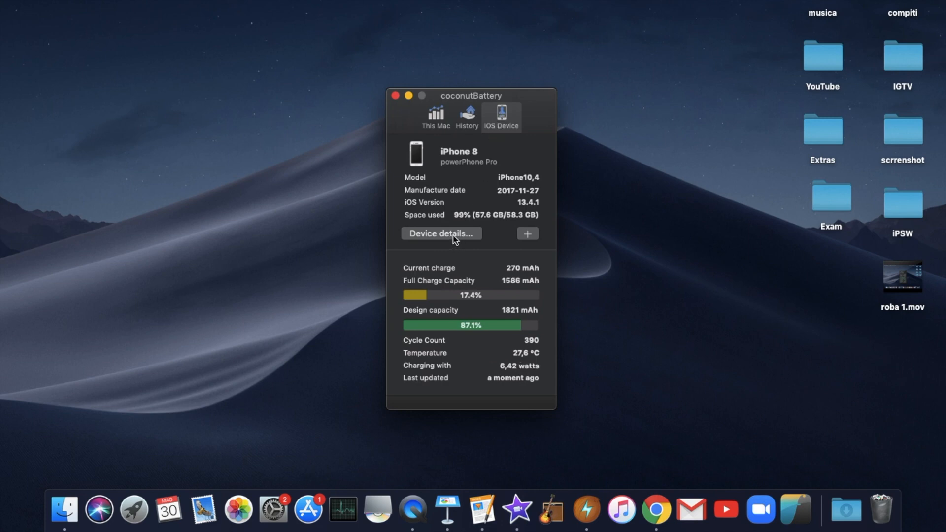
mouse_move(460, 355)
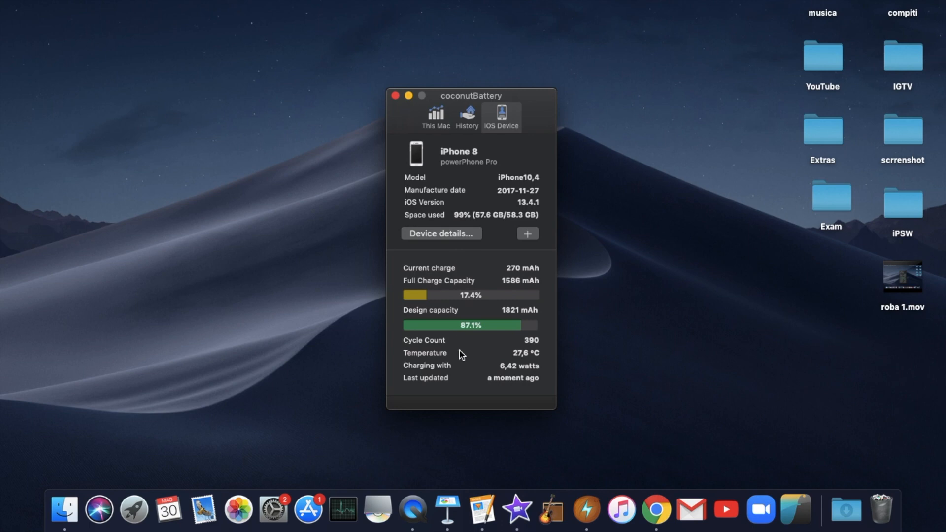
mouse_move(434, 288)
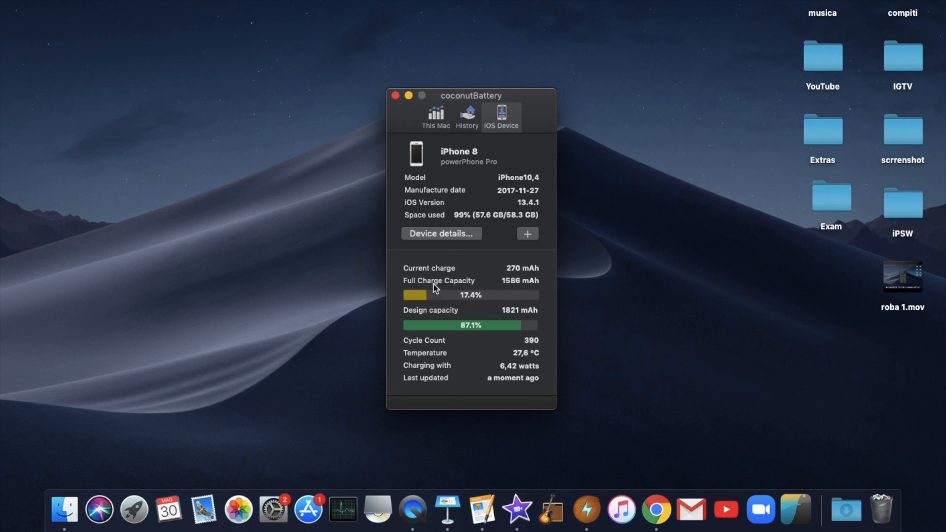
- View the iPhone's device details popover, then show the empty battery History list
click(441, 233)
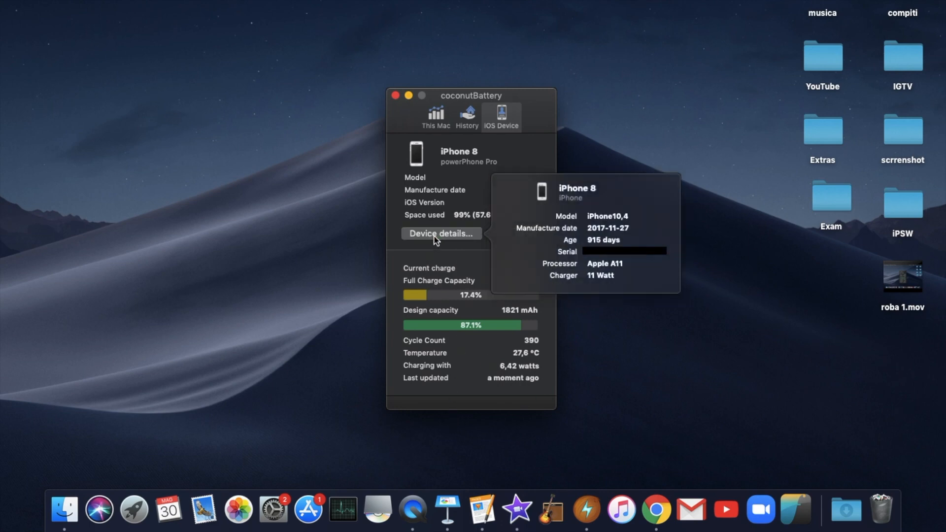
mouse_move(516, 270)
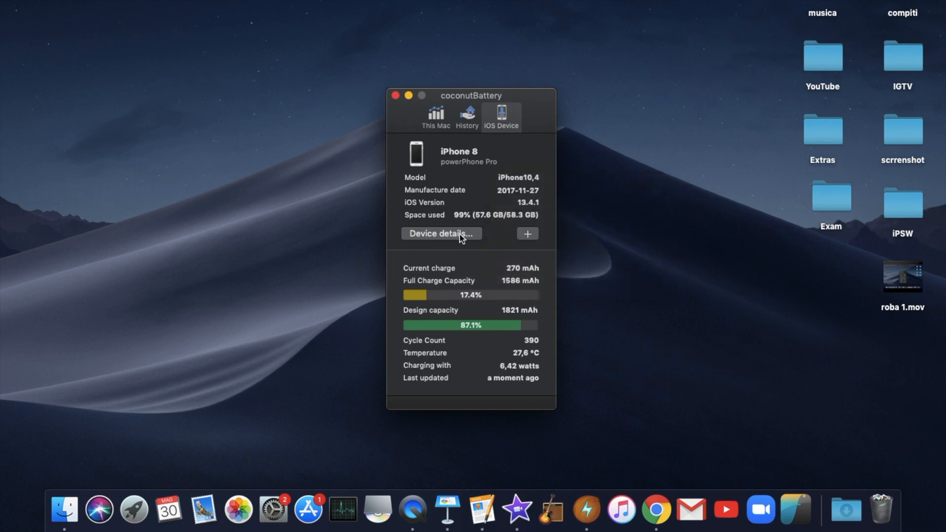
click(466, 113)
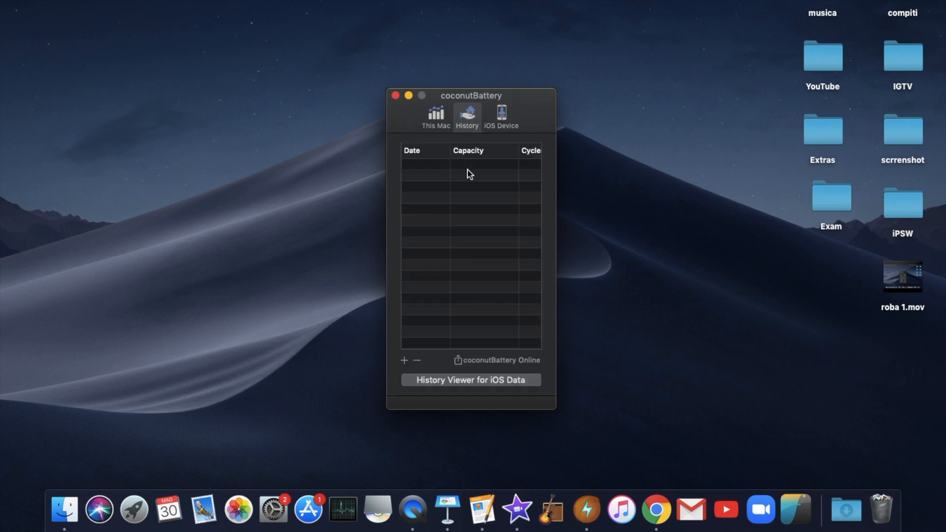
mouse_move(496, 129)
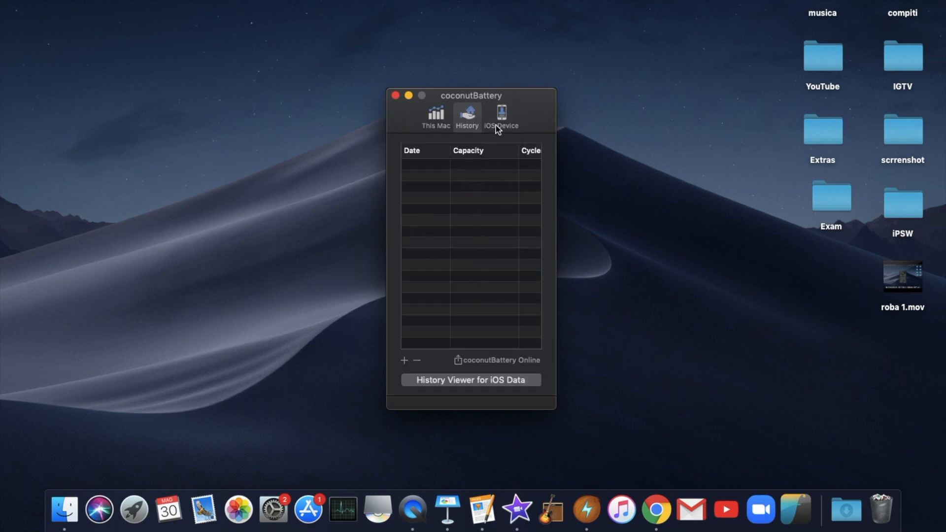